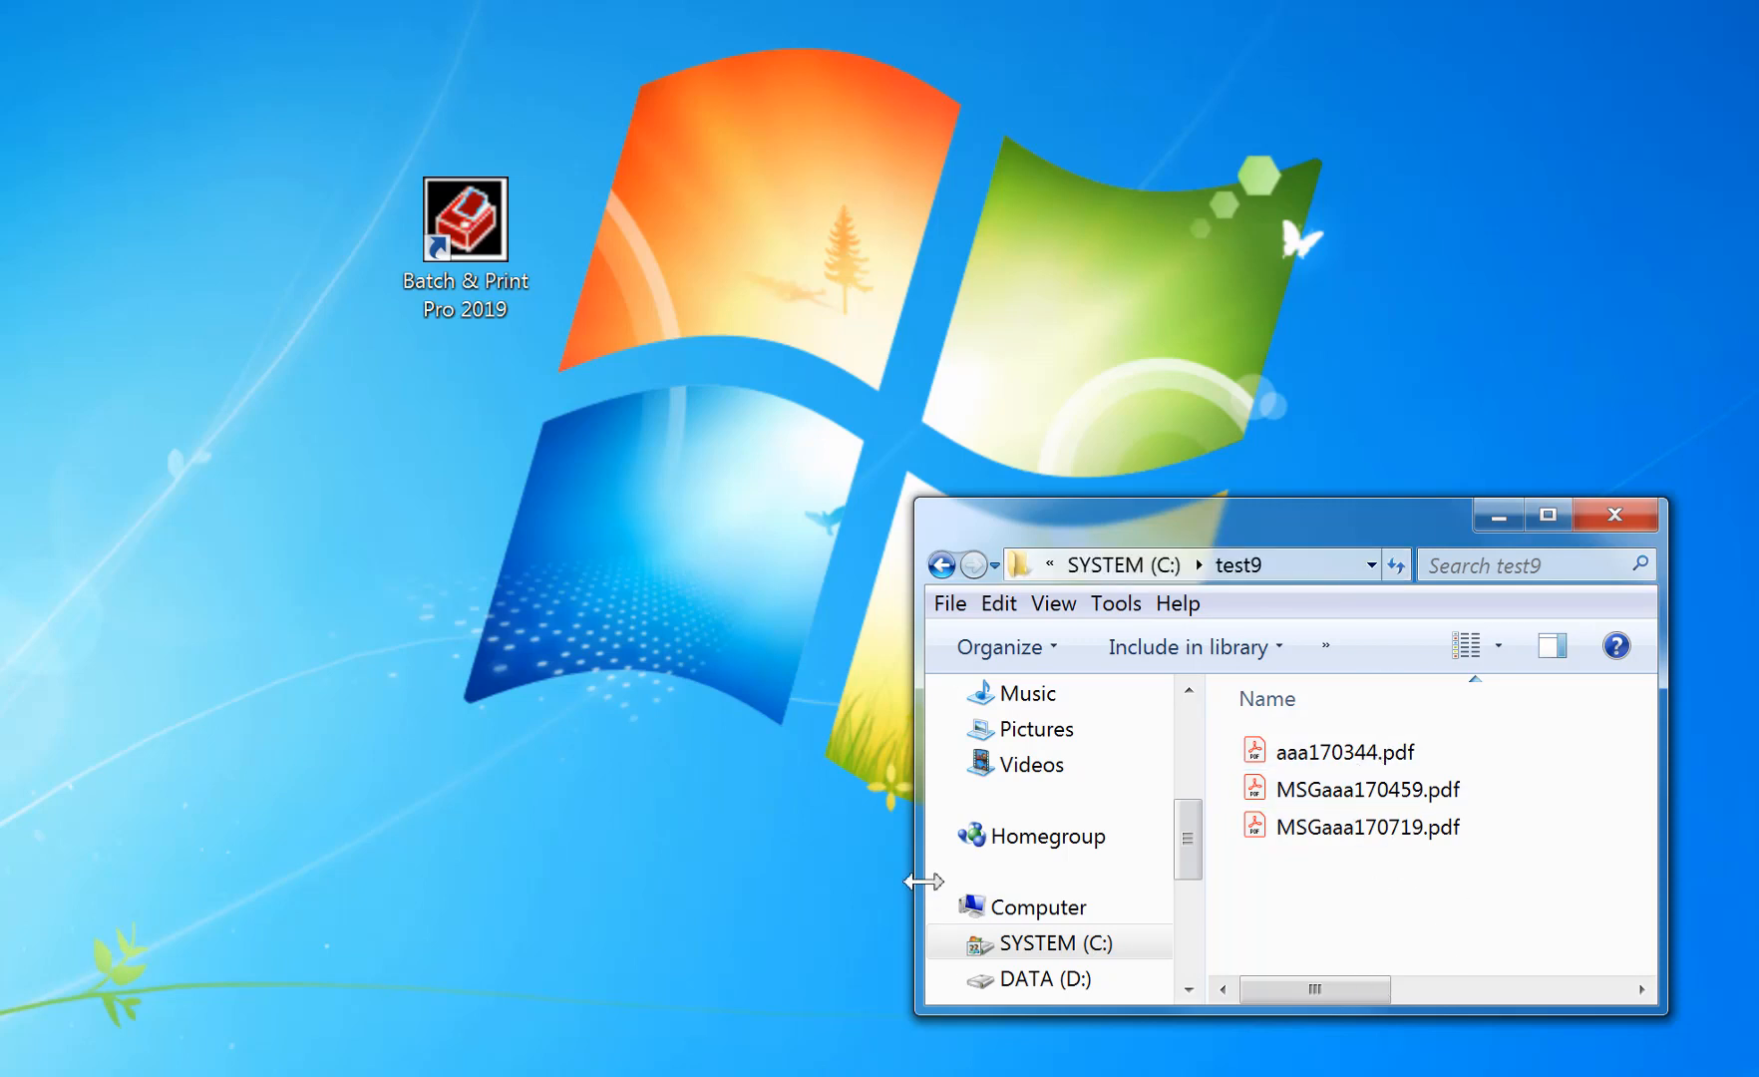
mouse_move(603, 108)
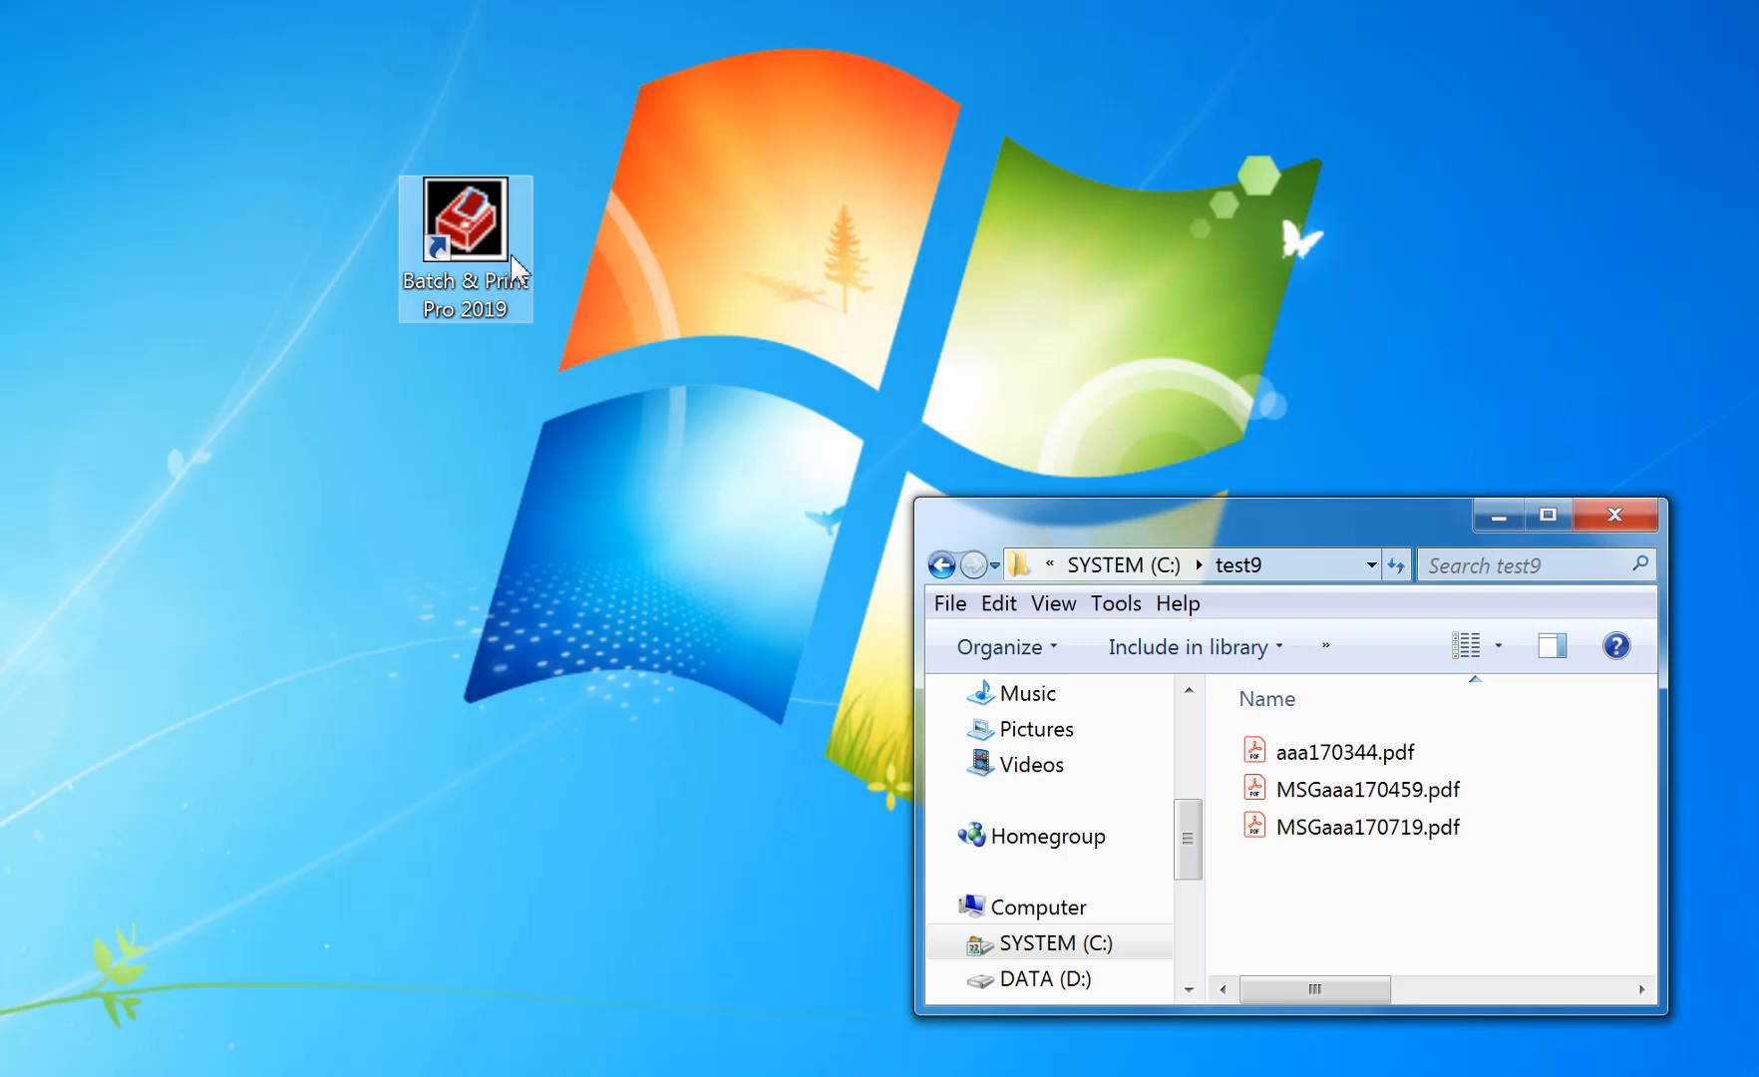
- Paste a copy of the Batch & Print Pro shortcut on the desktop and rename it 'my prints for the week'
right_click(464, 231)
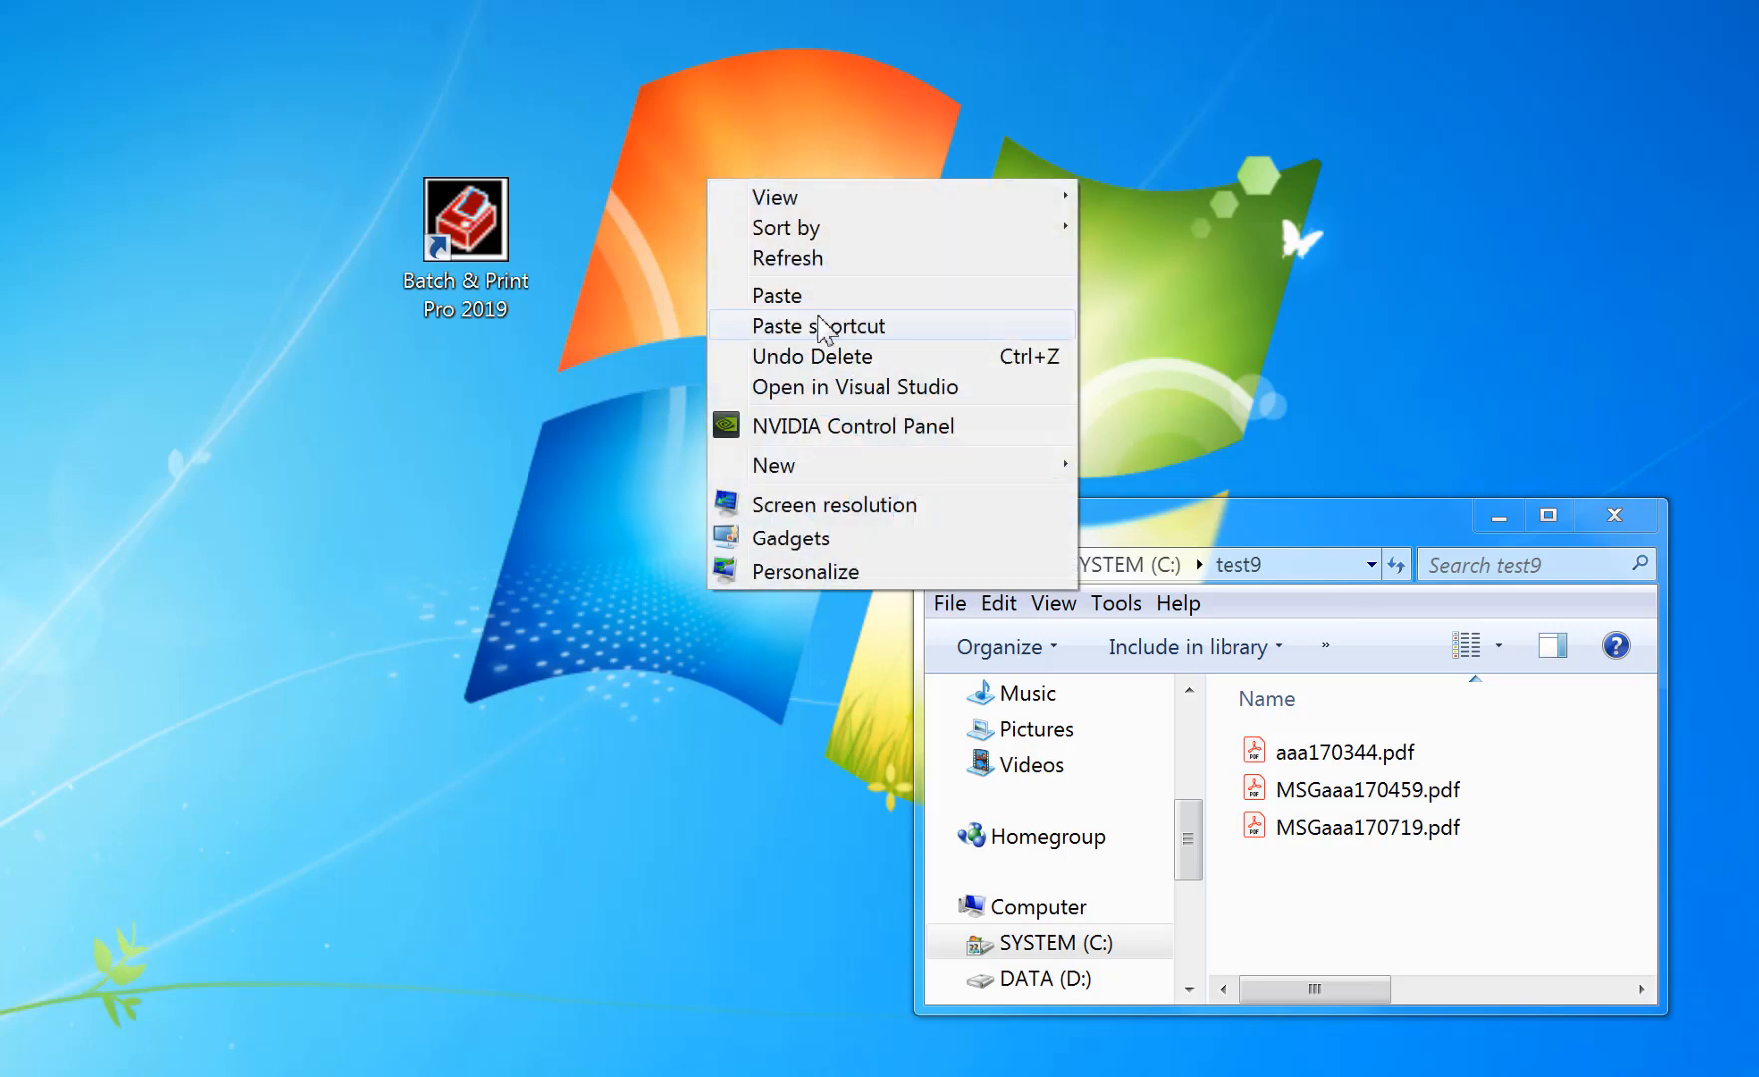
left_click(818, 325)
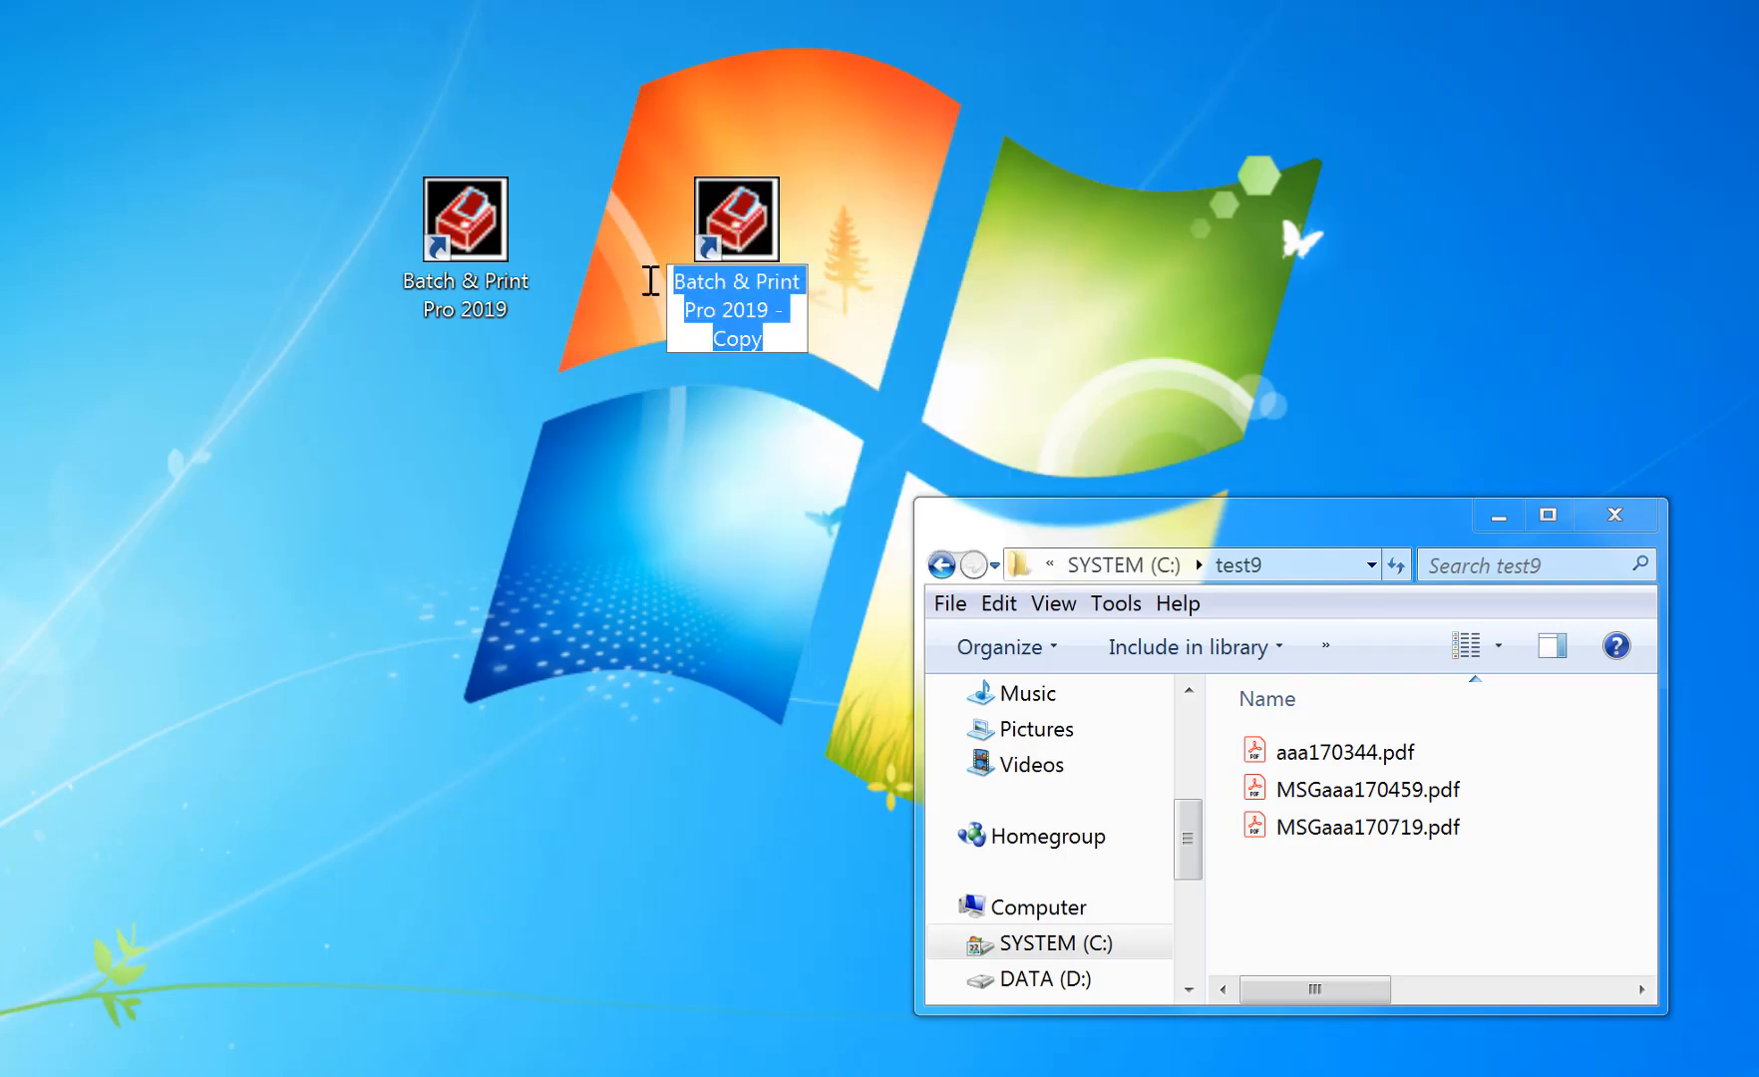
type("my prints for the")
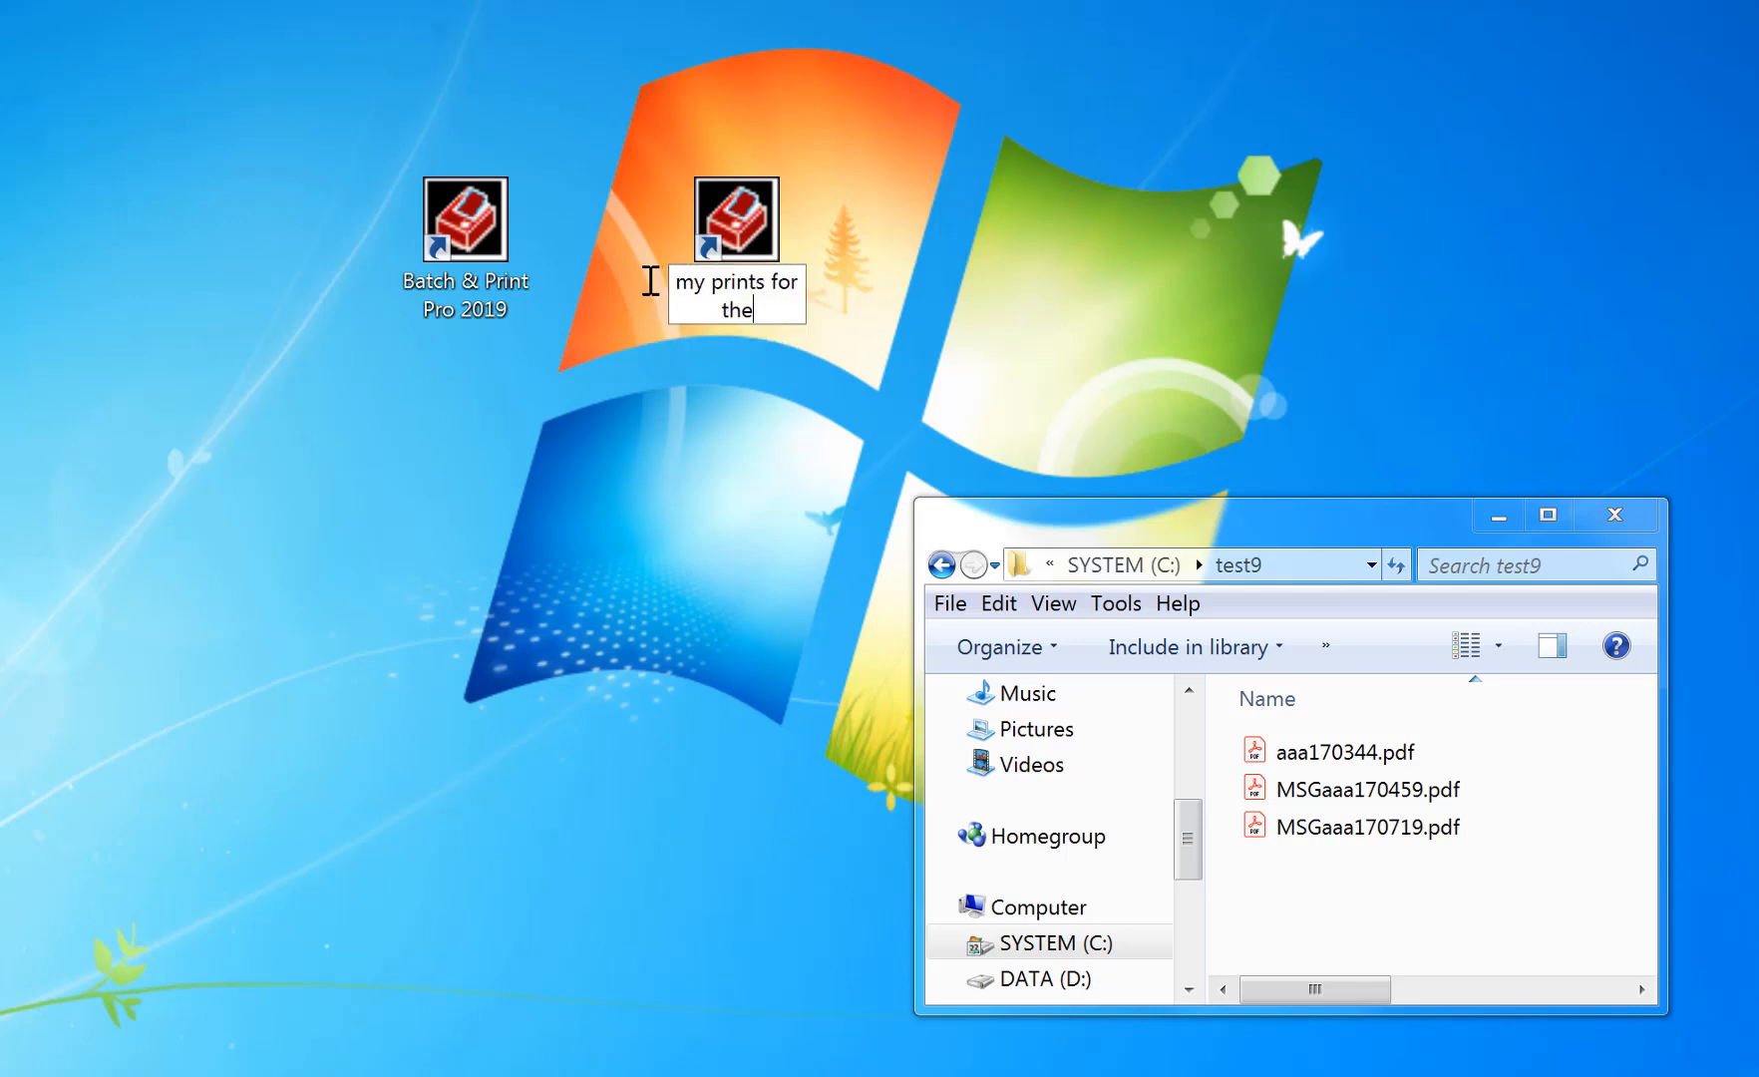
type("week")
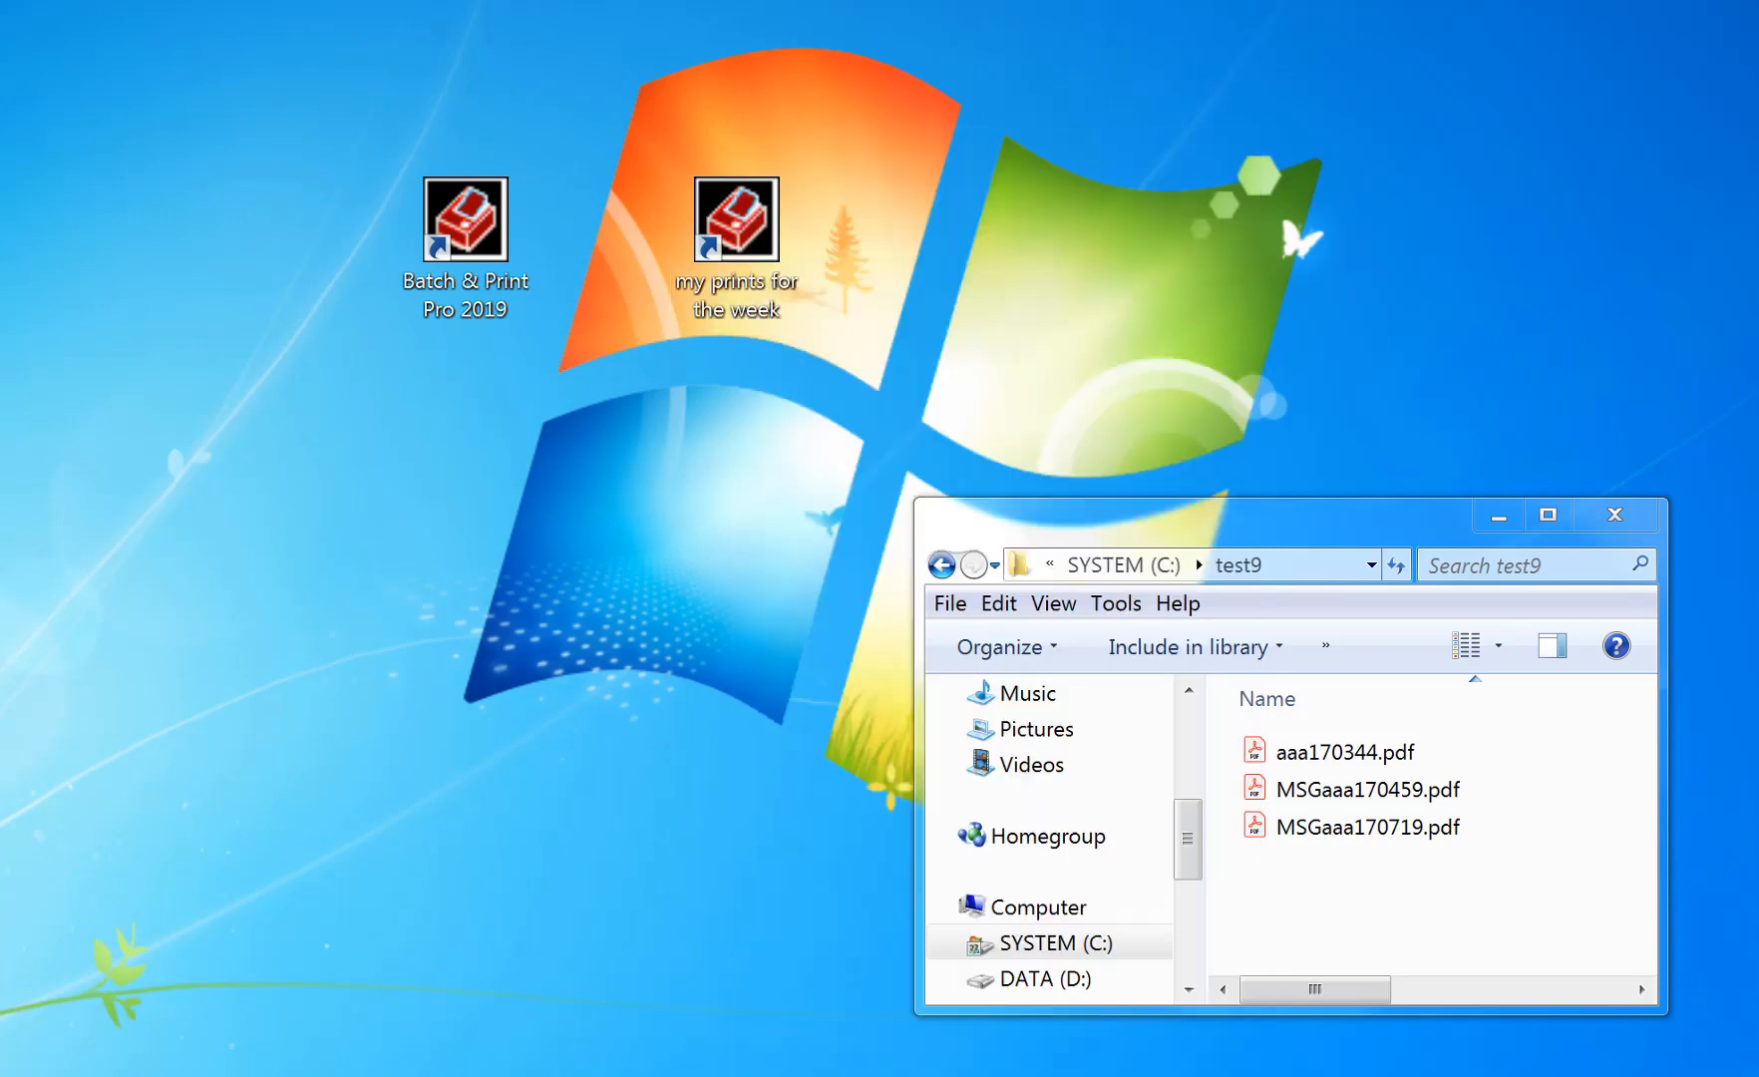
- Append c:\test9\*.pdf -P -p -q to the shortcut's Target in its Properties and confirm with OK
right_click(736, 219)
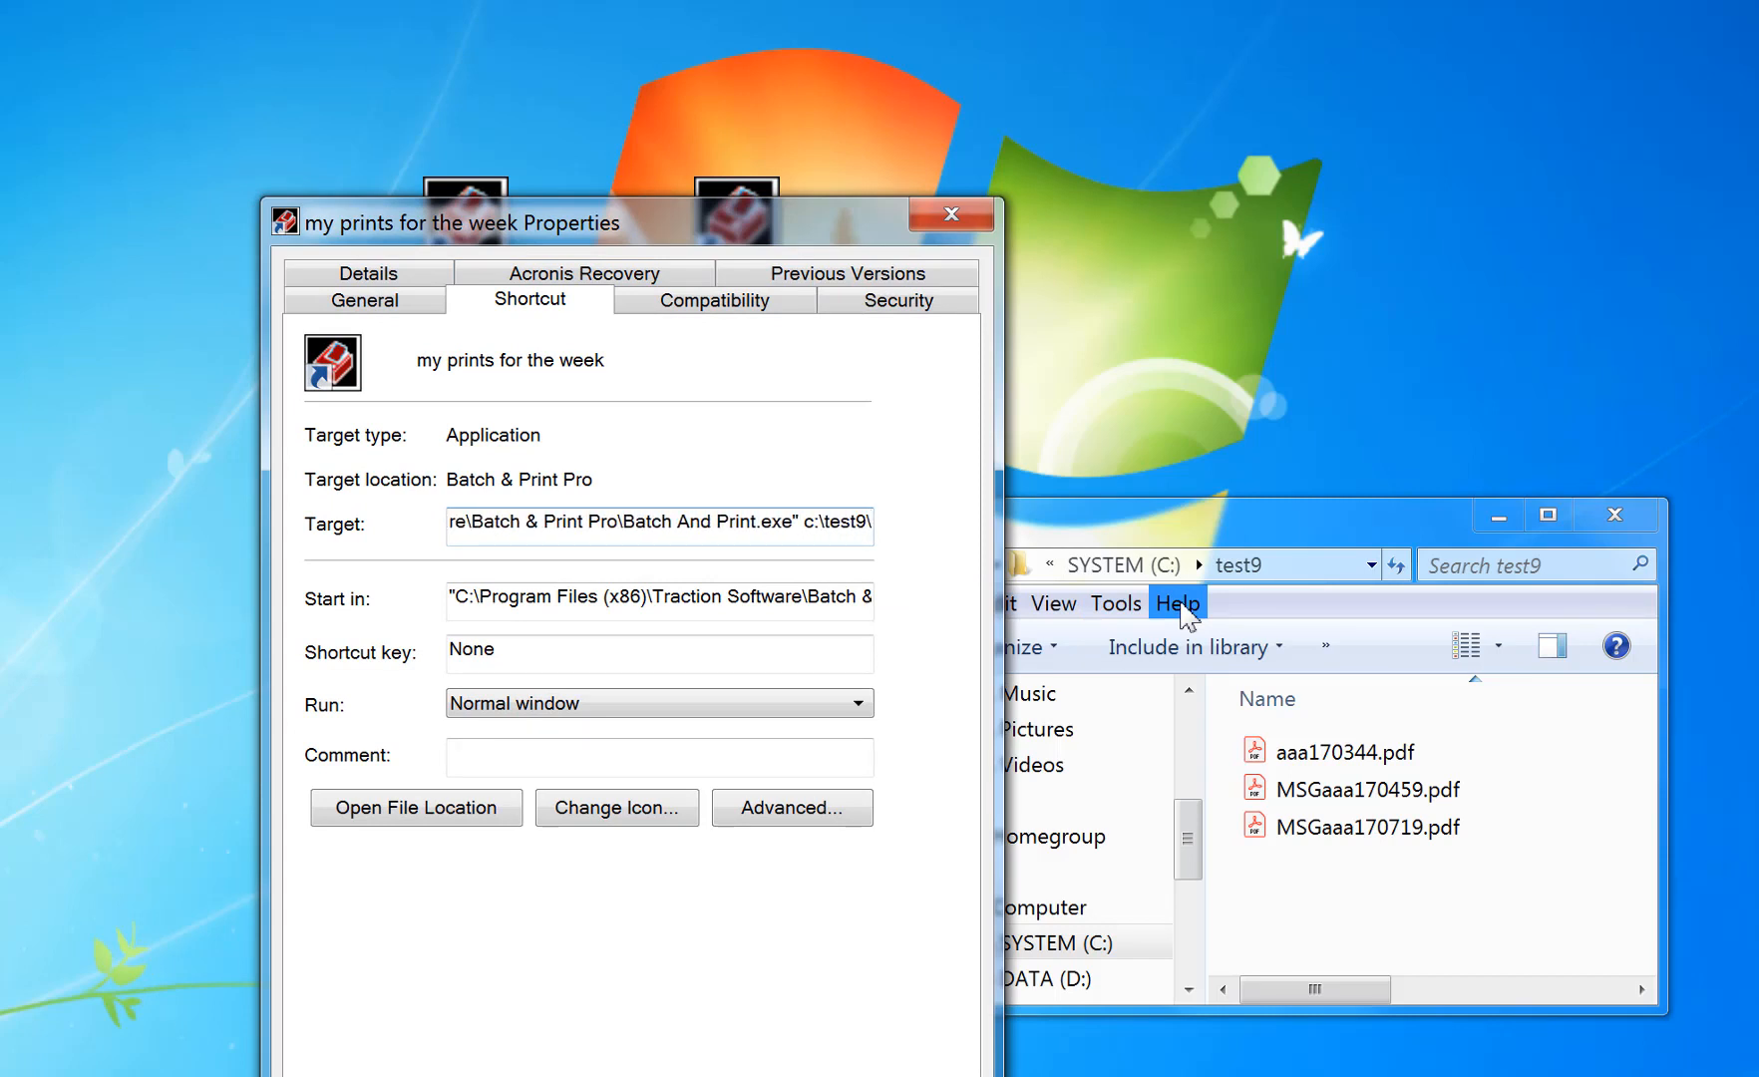
type("*.pdf -P -p -q")
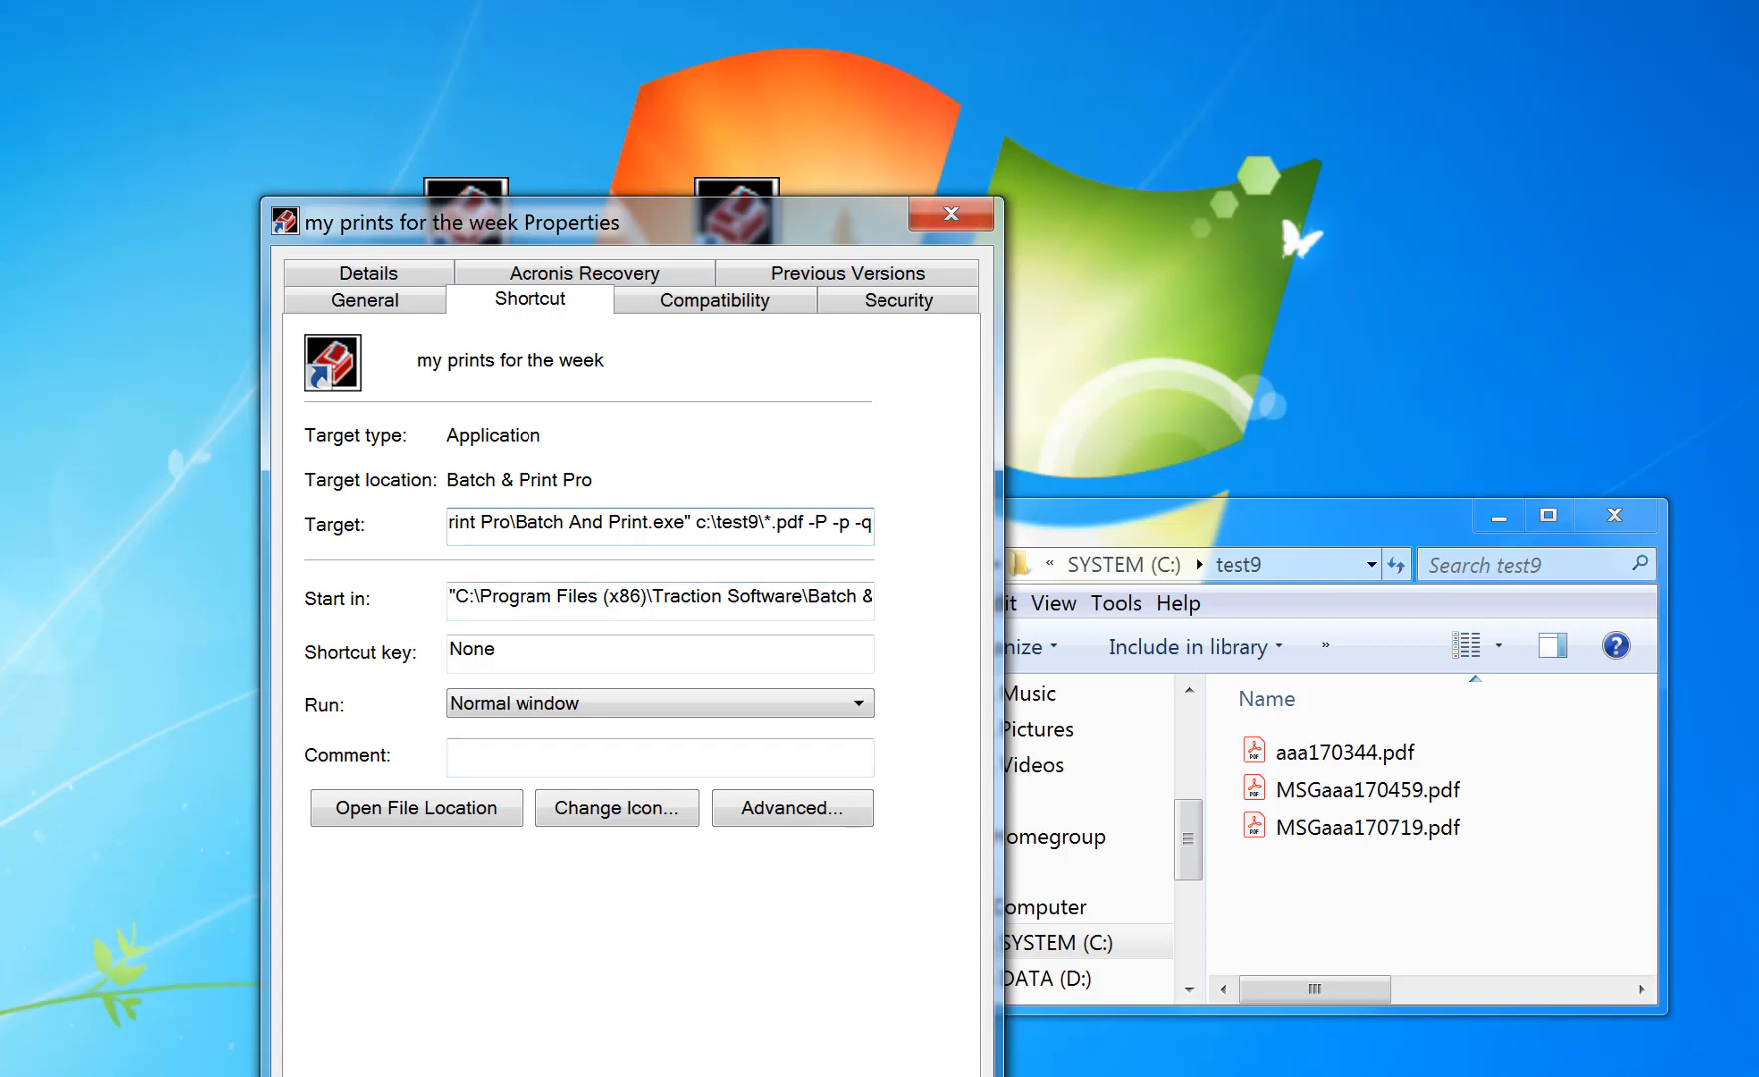
left_click(949, 214)
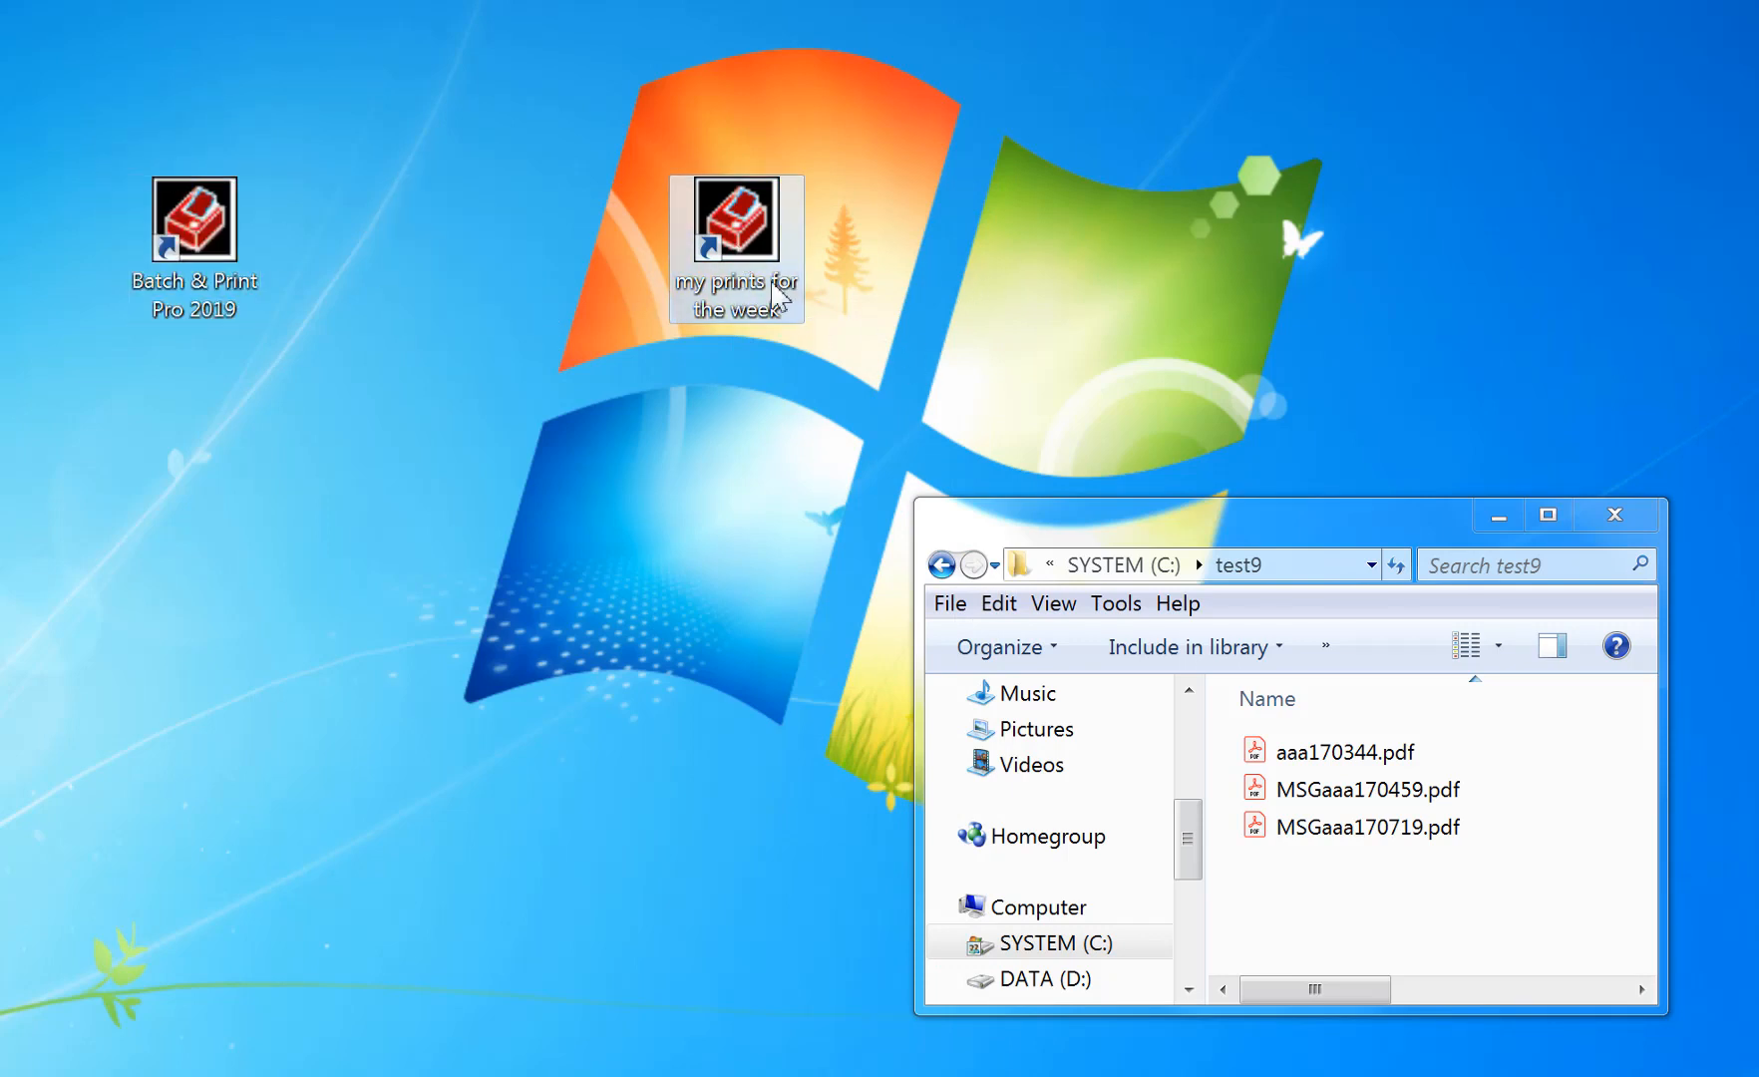
- Launch the shortcut and confirm Print Setup for RICOH Aficio 1515 PCL 6, Letter paper, portrait
double_click(734, 221)
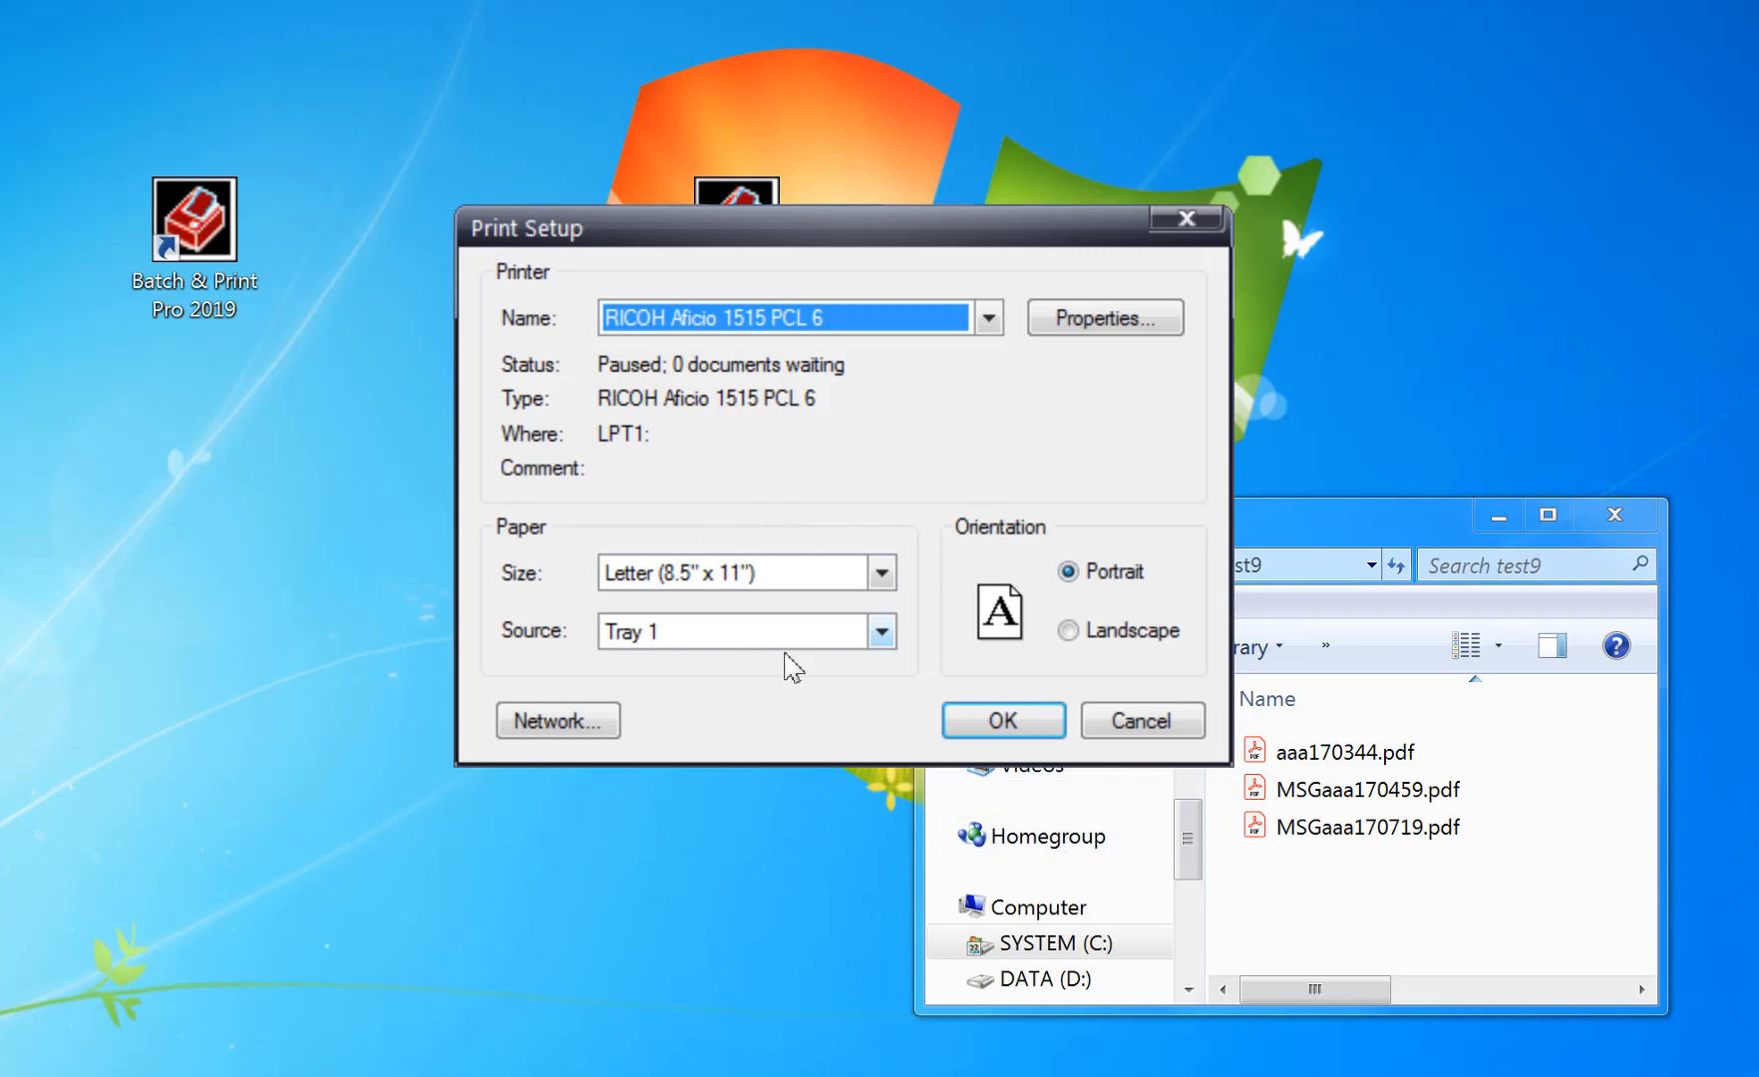
mouse_move(1408, 347)
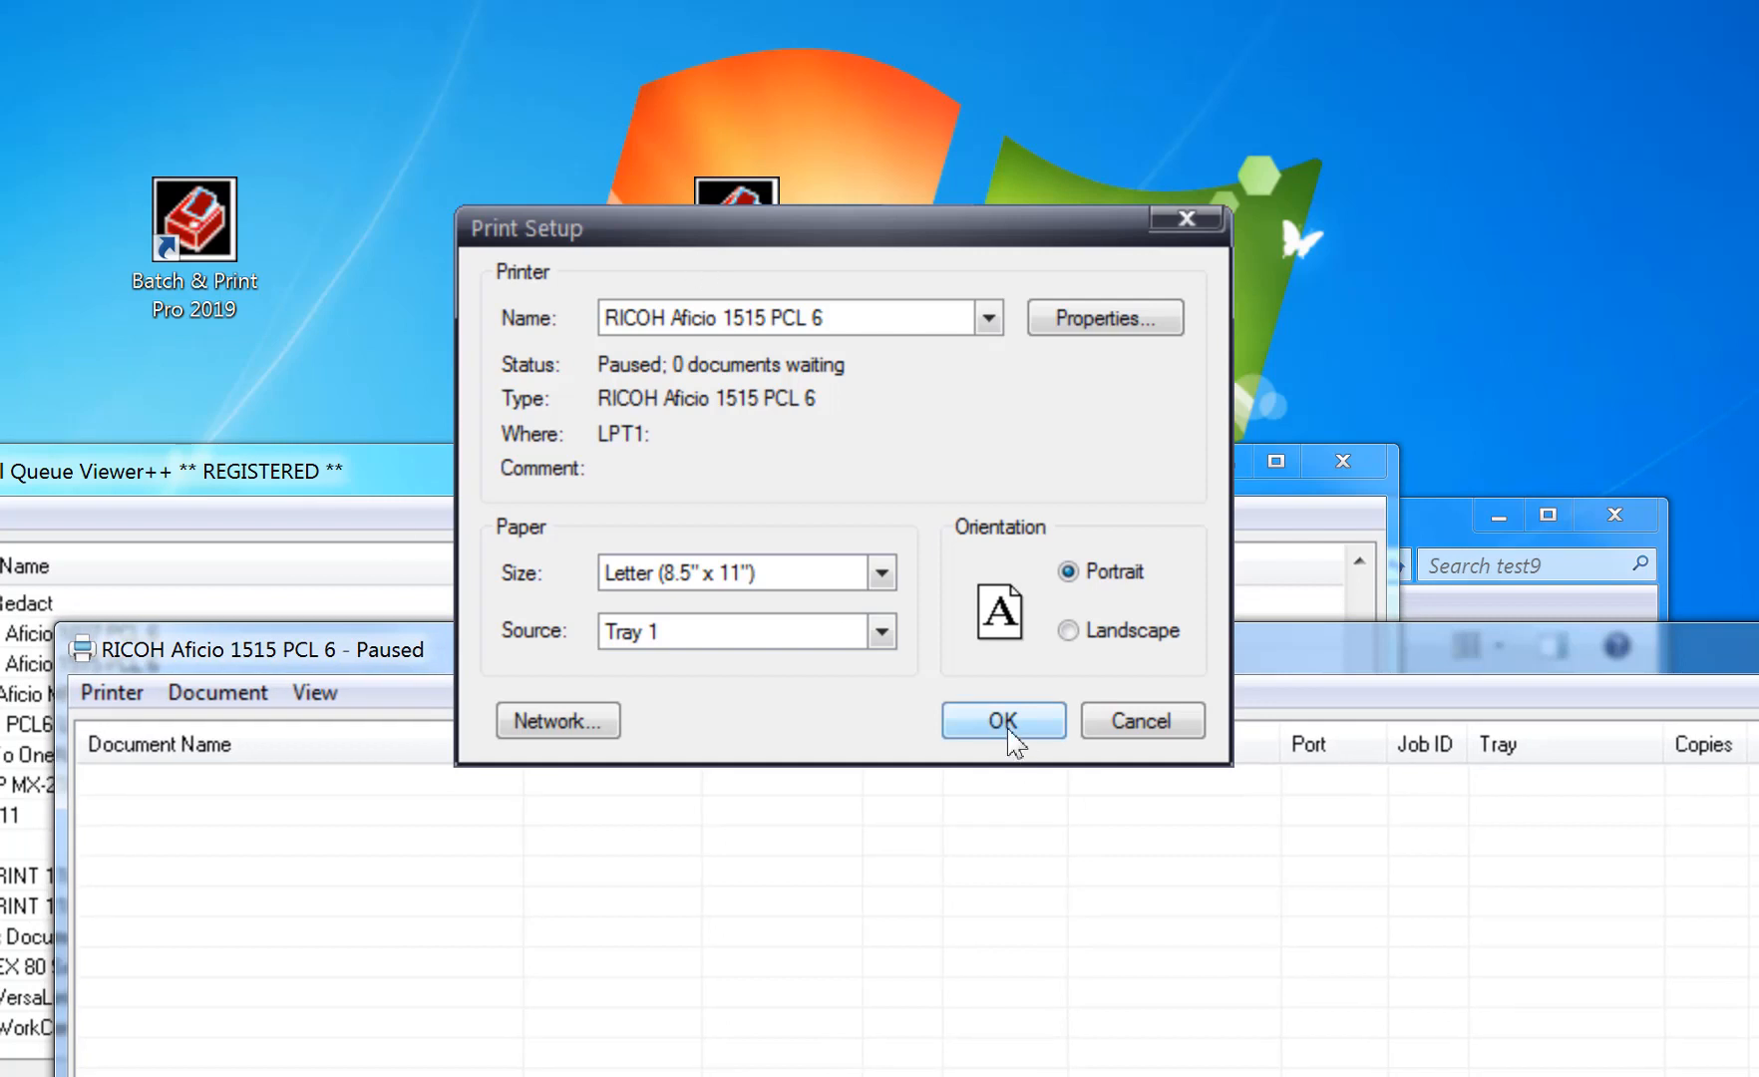
left_click(1001, 720)
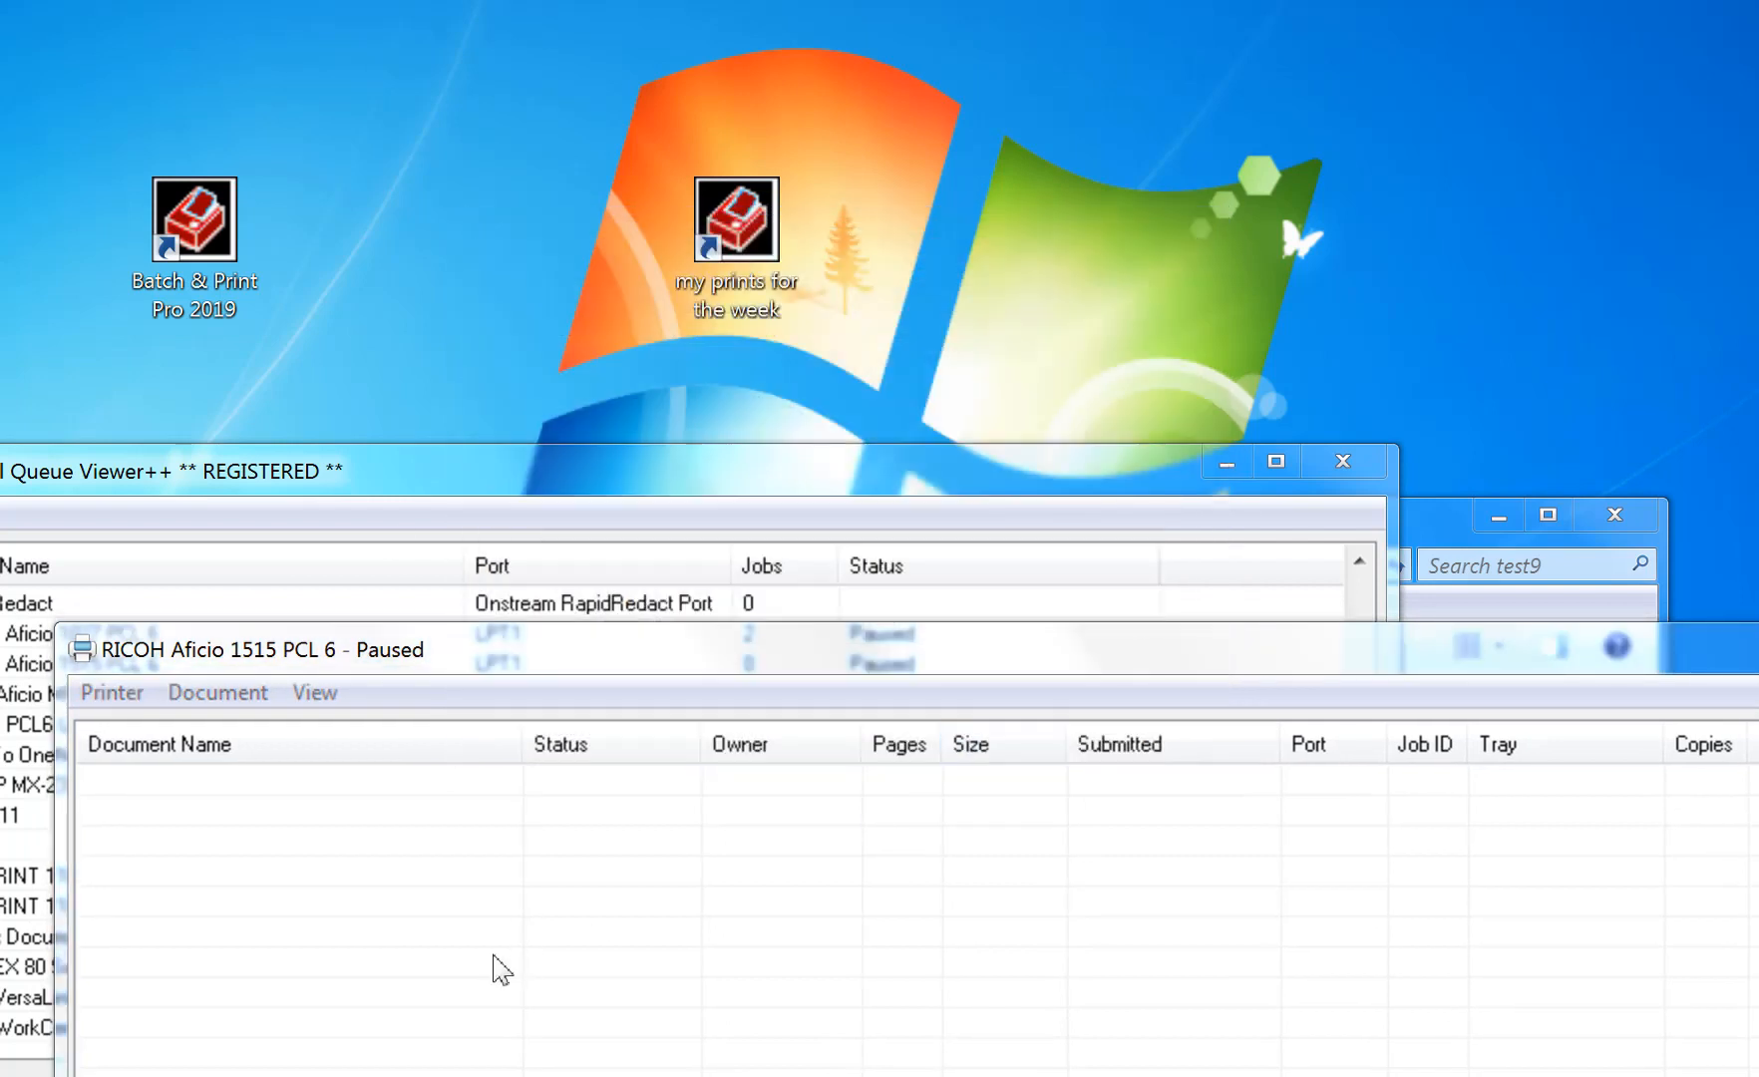